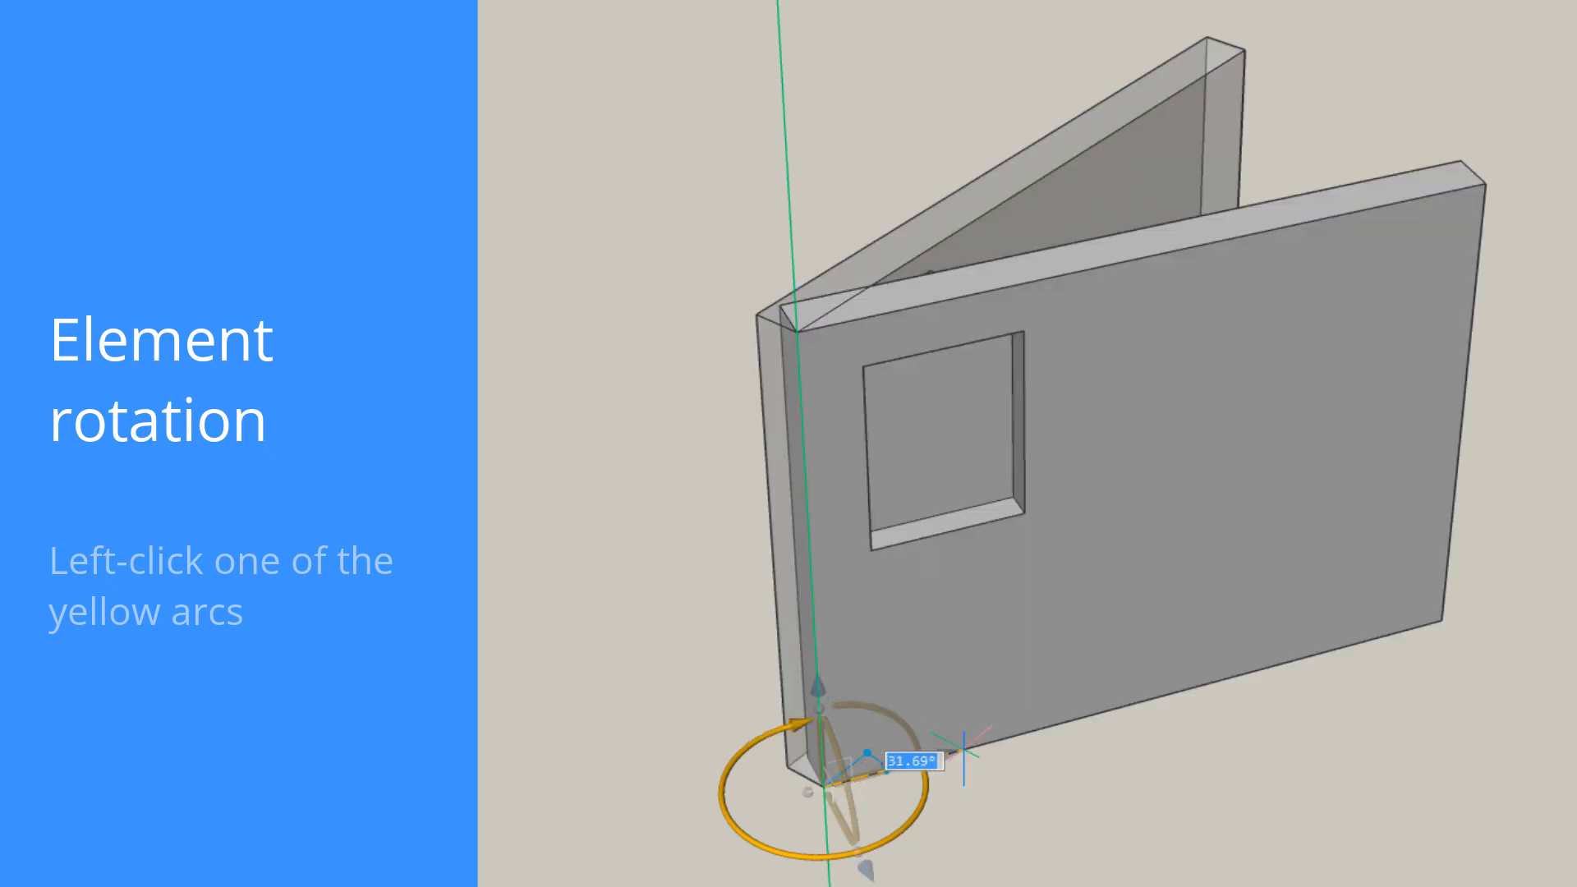
Rotate the wall with the window opening about its vertical corner edge by about 31.69°
left_click(795, 725)
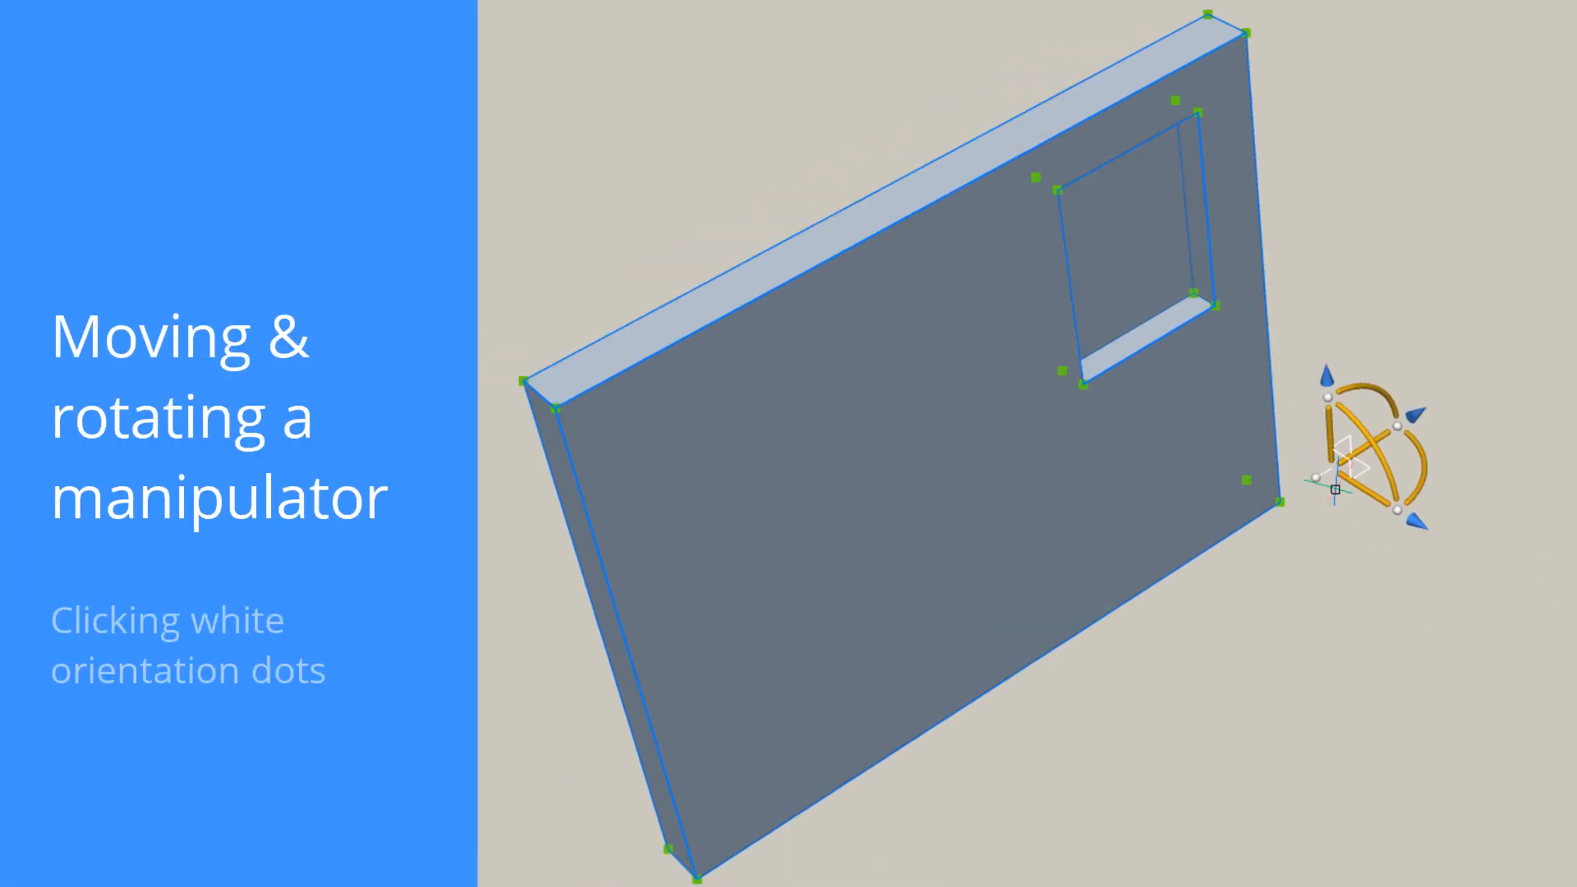
Place the 3D manipulator beside the wall's lower right corner without moving the wall
left_click(1314, 483)
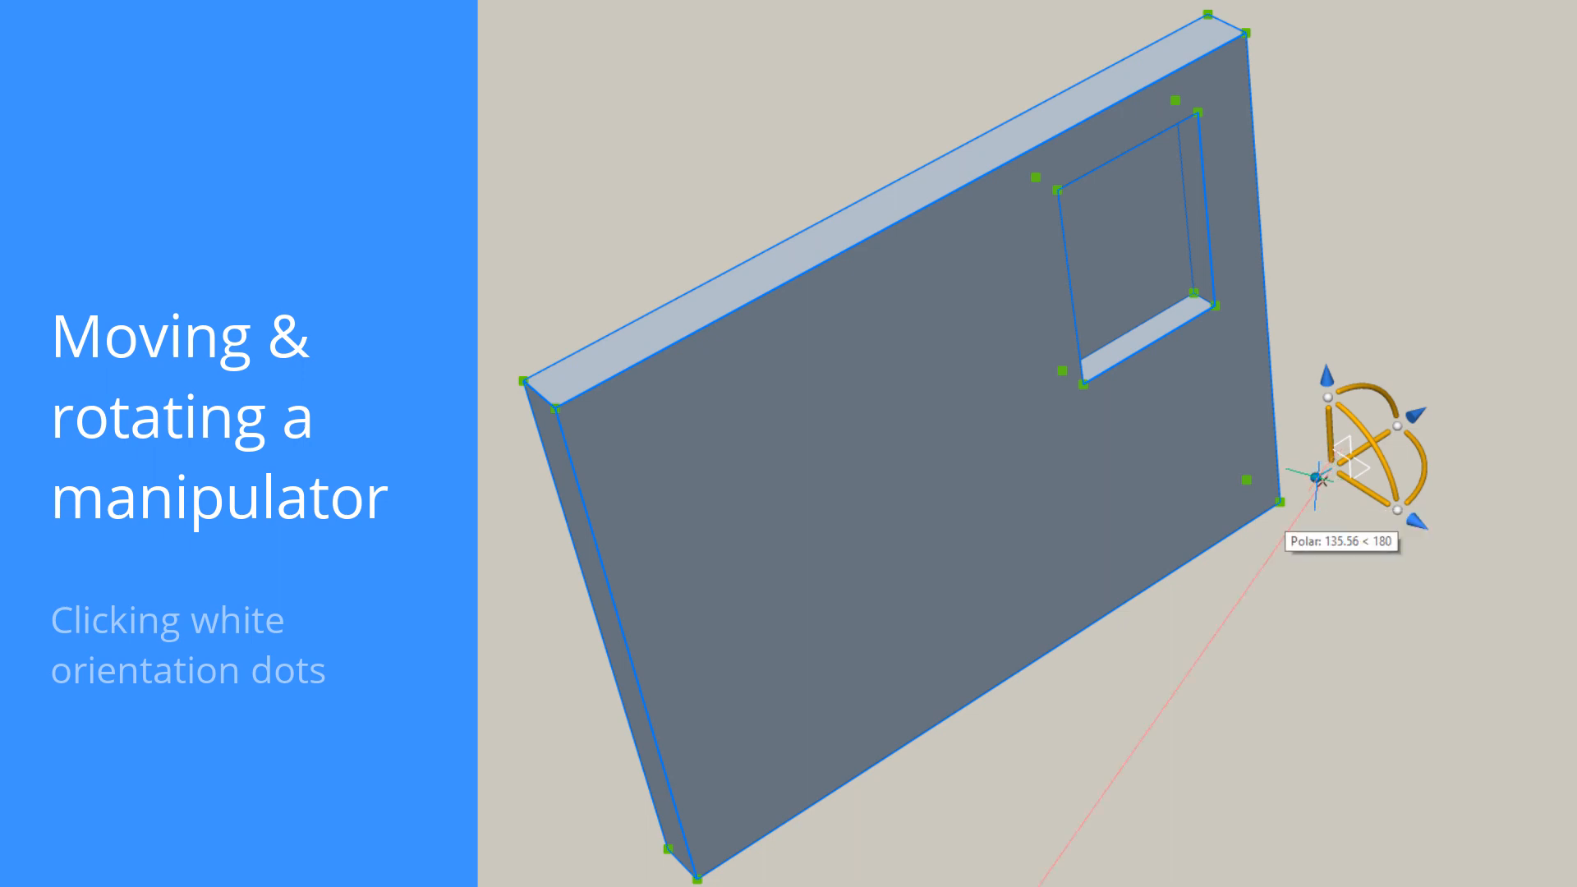